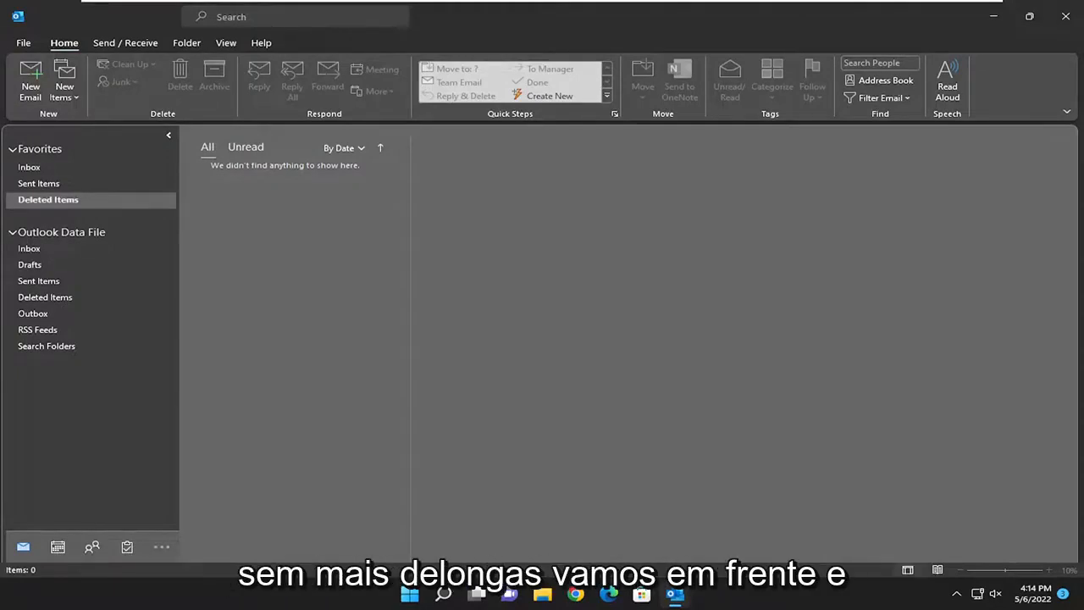
{"action": "mouse_move", "coordinate": [449, 420]}
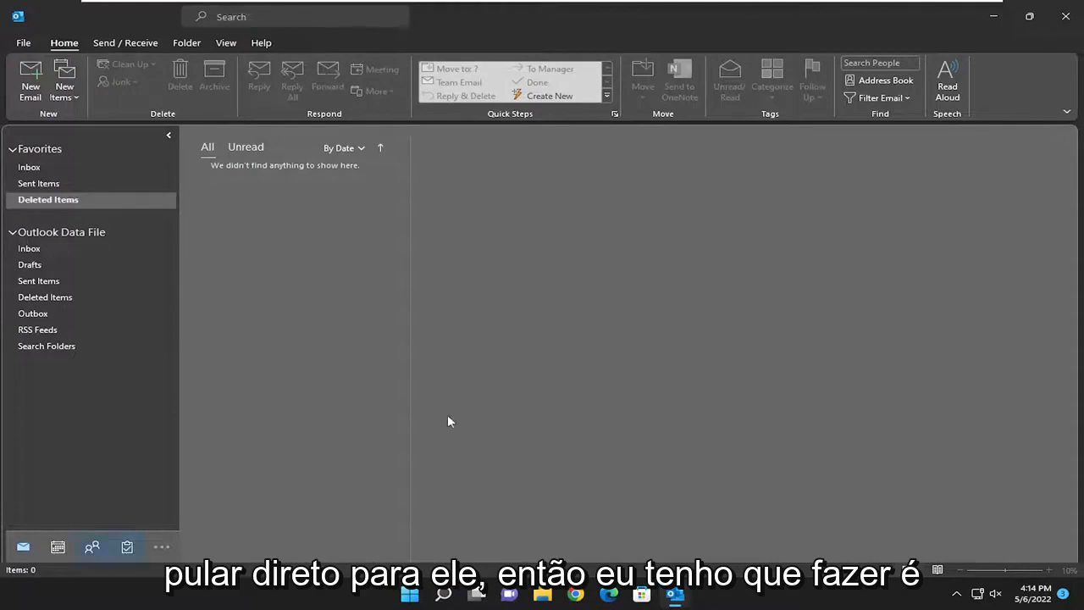
{"action": "left_click", "coordinate": [92, 545]}
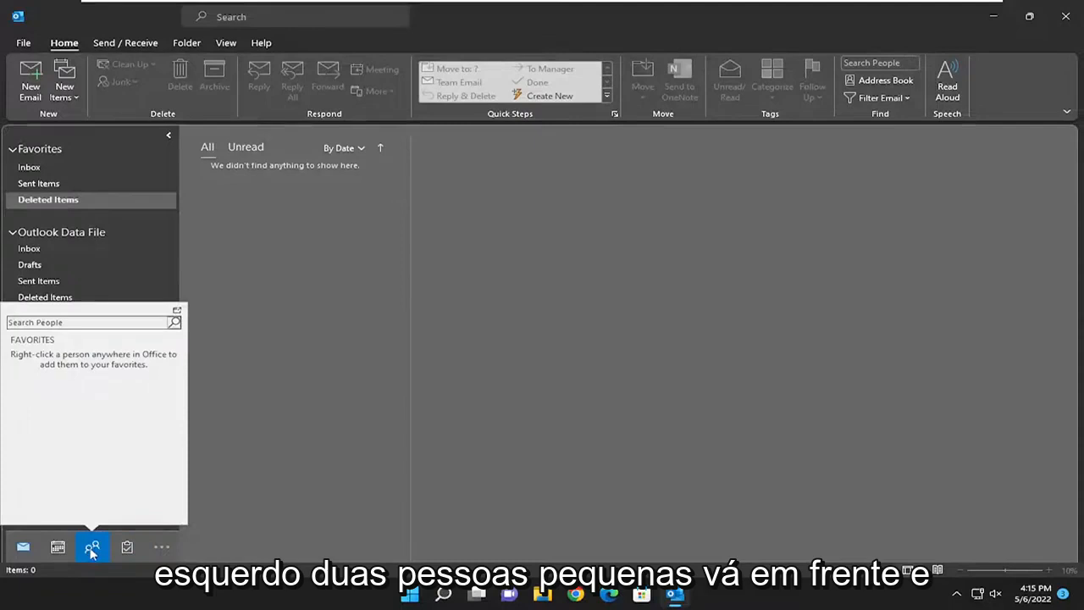
{"action": "left_click", "coordinate": [91, 546]}
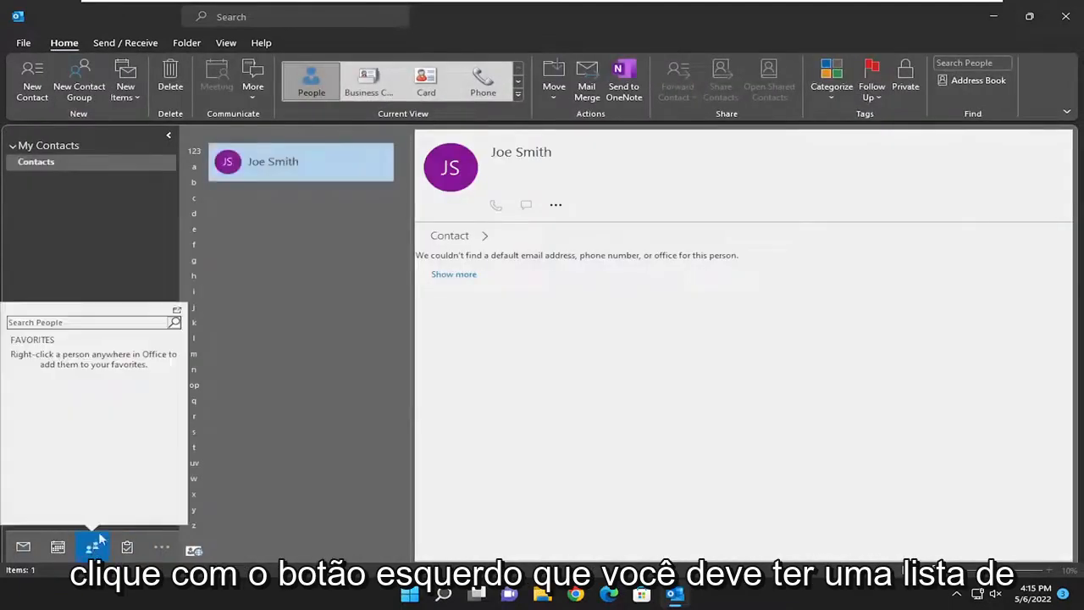
{"action": "left_click", "coordinate": [93, 545]}
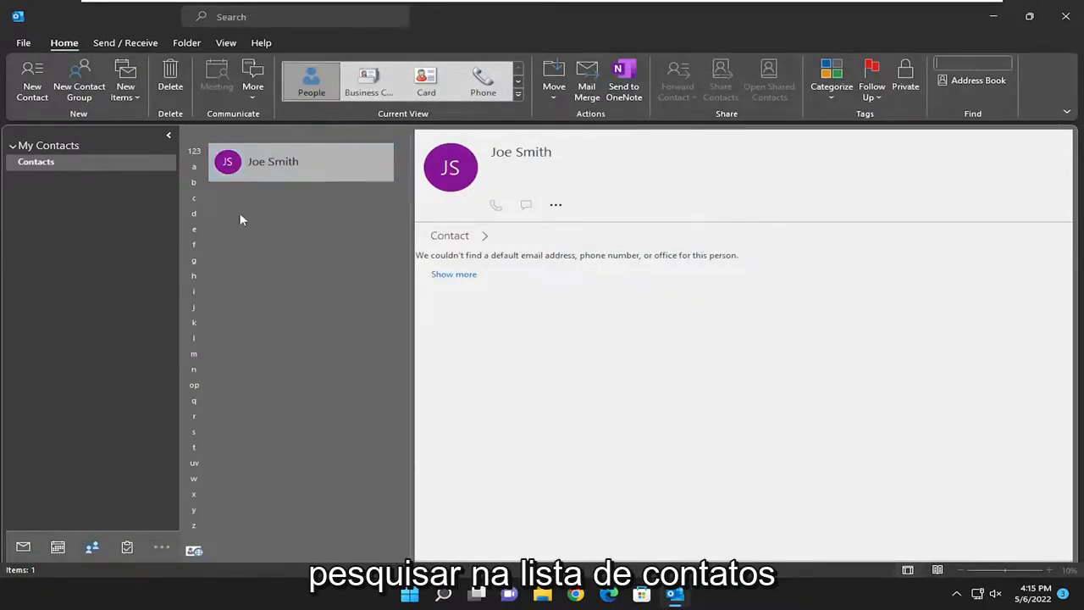
{"action": "mouse_move", "coordinate": [306, 171]}
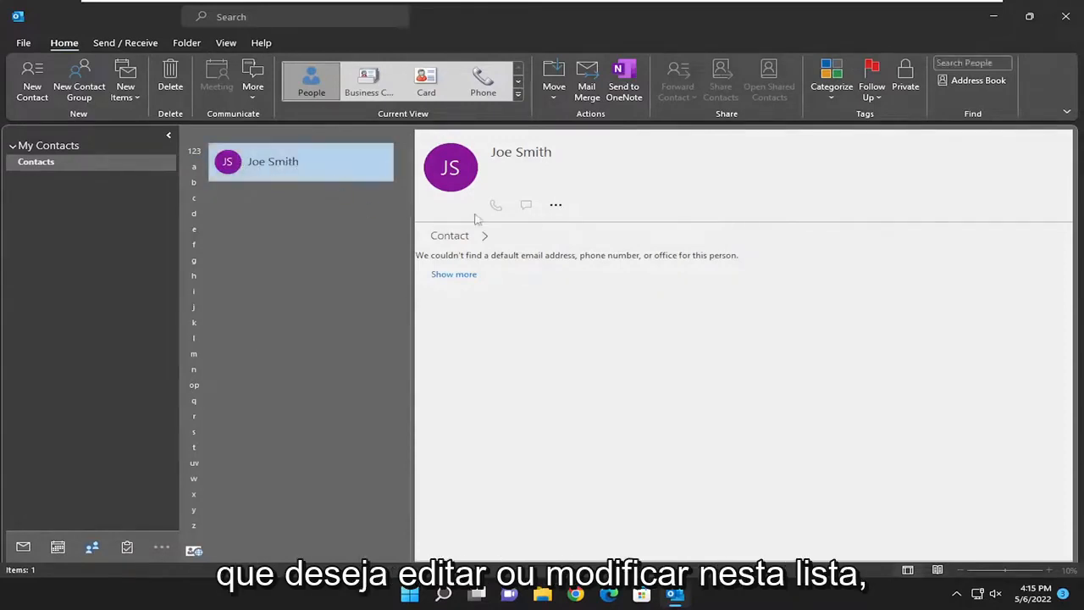
{"action": "mouse_move", "coordinate": [556, 205]}
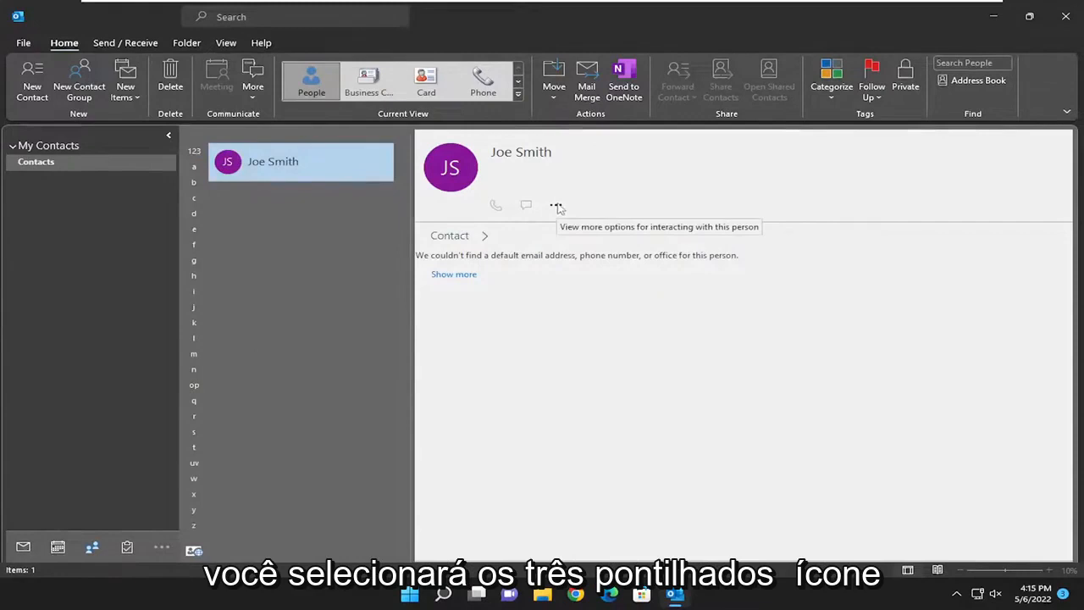
Step: Choose Edit Outlook Contact for Joe Smith from the More options menu
{"action": "left_click", "coordinate": [556, 205]}
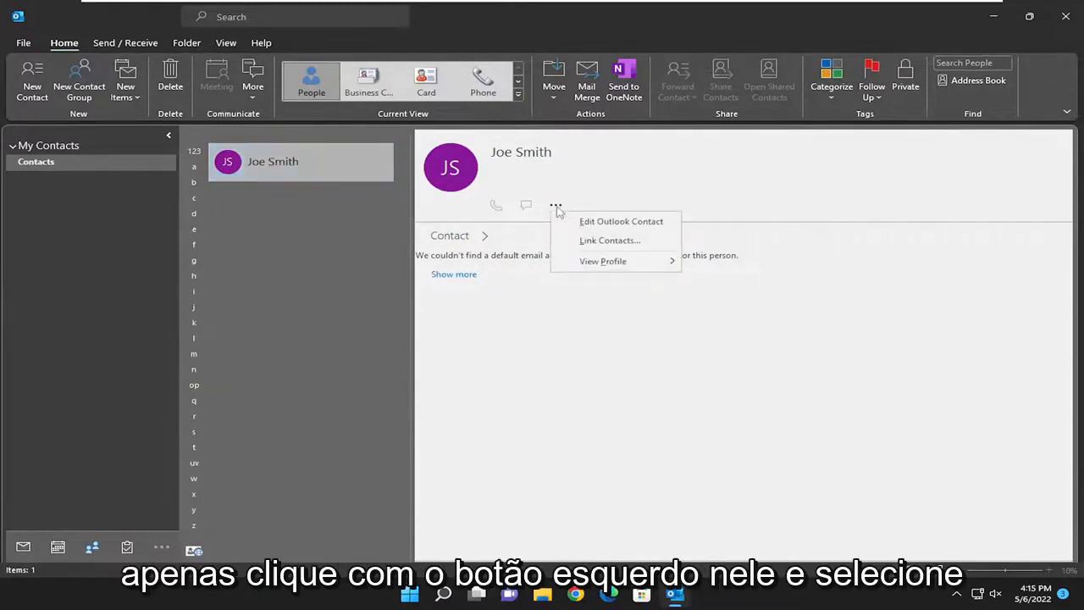
{"action": "mouse_move", "coordinate": [622, 220]}
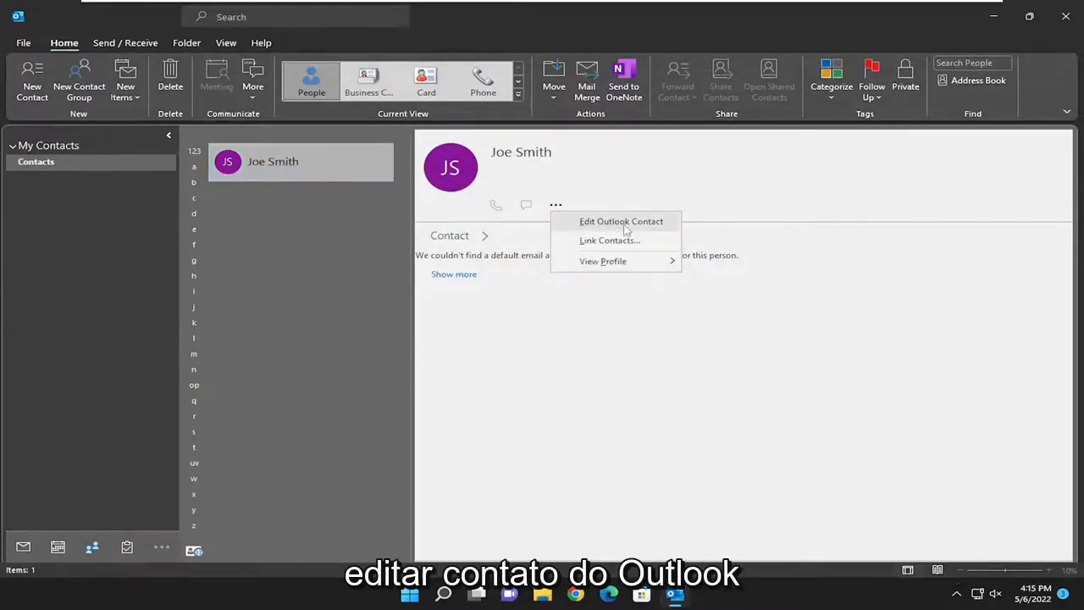
{"action": "left_click", "coordinate": [620, 220]}
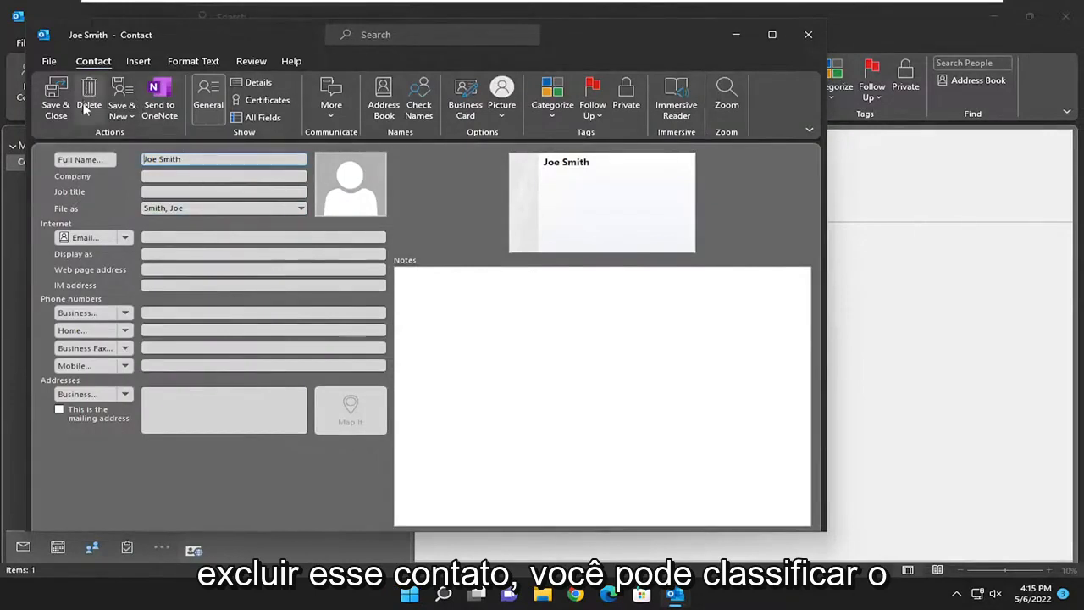
{"action": "mouse_move", "coordinate": [88, 97]}
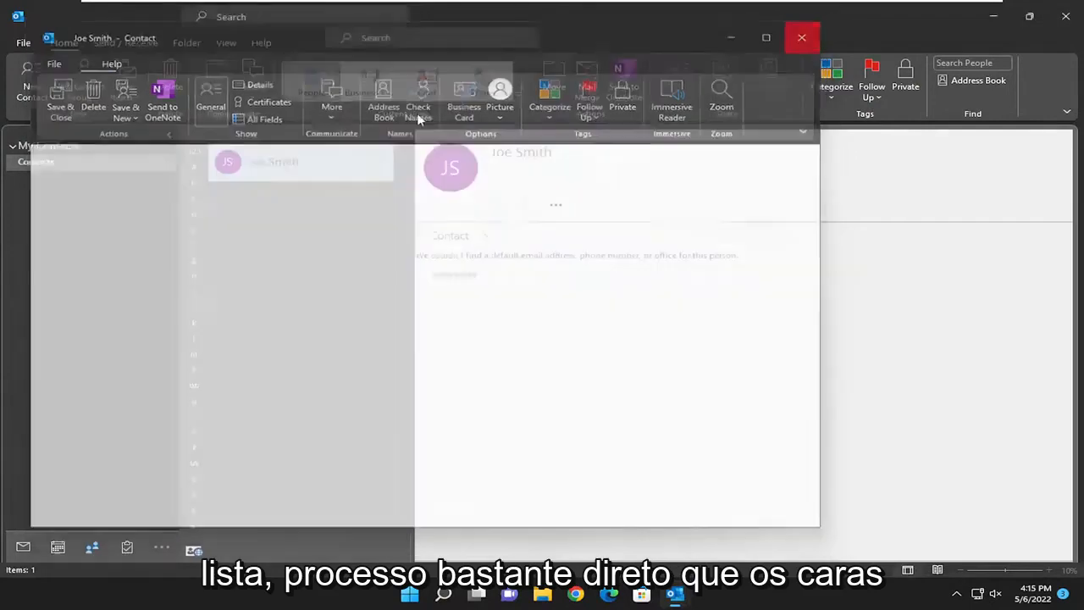
Step: Close Joe Smith's contact window unchanged and return to the mail view
{"action": "left_click", "coordinate": [802, 37]}
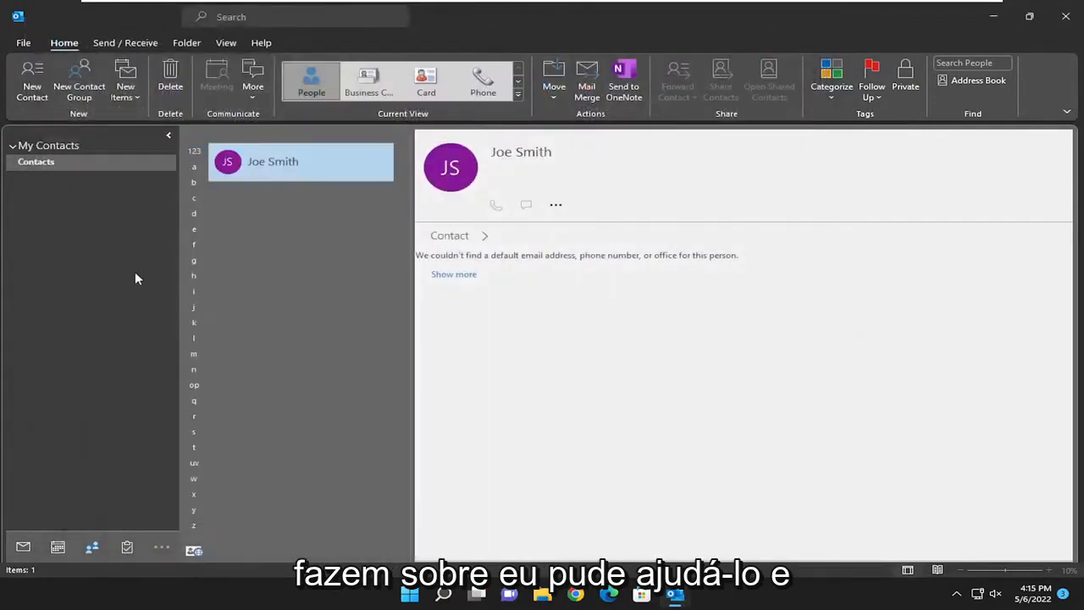
{"action": "left_click", "coordinate": [24, 545]}
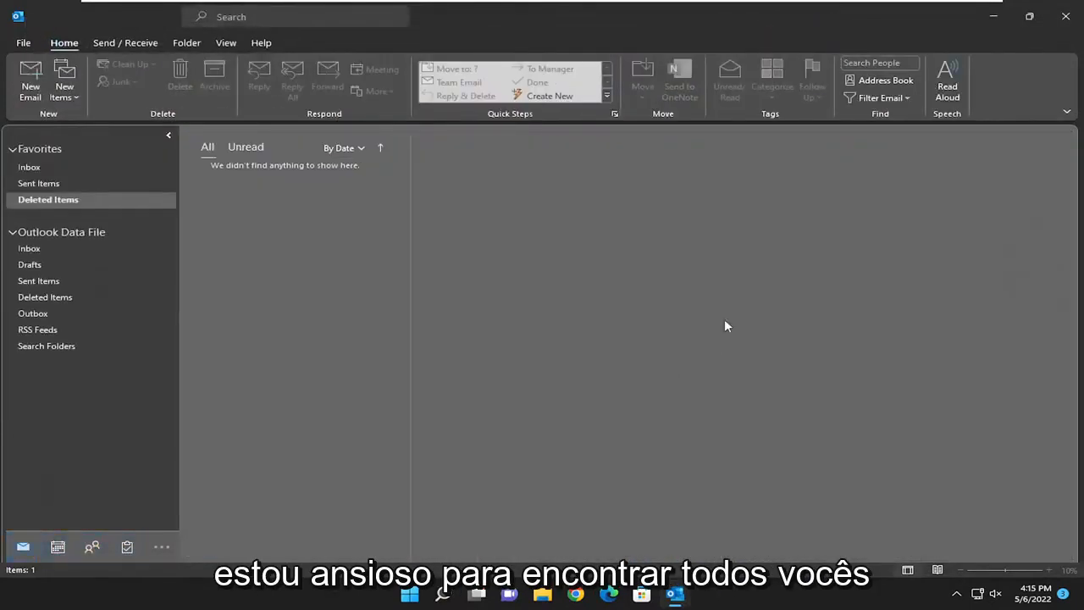